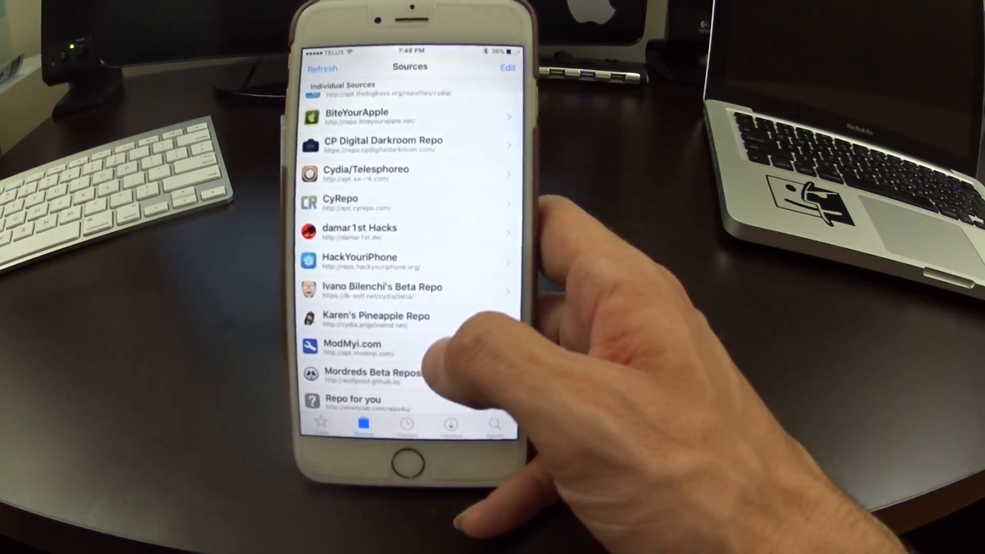
- Scroll through Cydia's Sources list to find the Ivano Bilenchi beta repo and iCleaner Pro
scroll(up, 3)
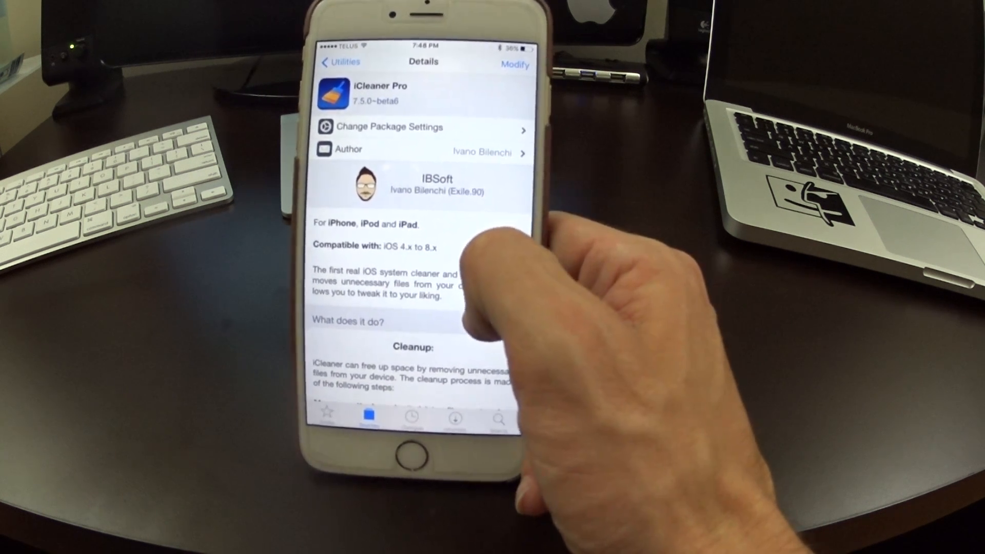
scroll(up, 3)
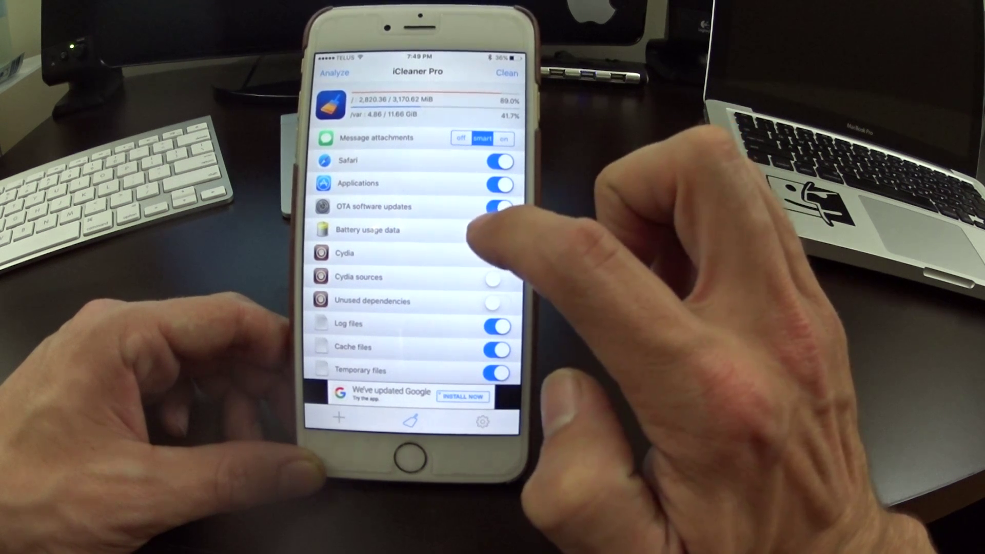
- Review iCleaner Pro's cleanup toggles, from message attachments to custom files and excluded apps
click(498, 230)
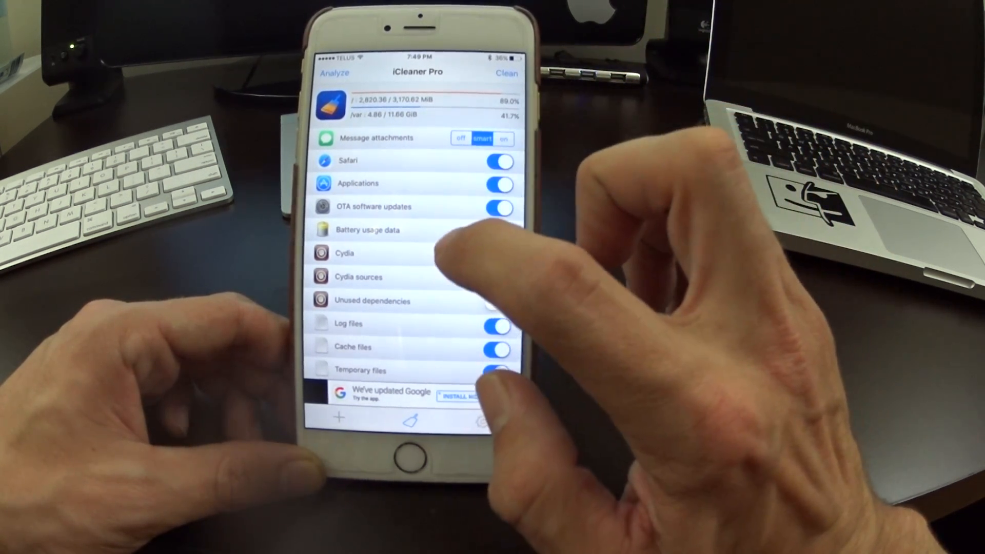
click(498, 208)
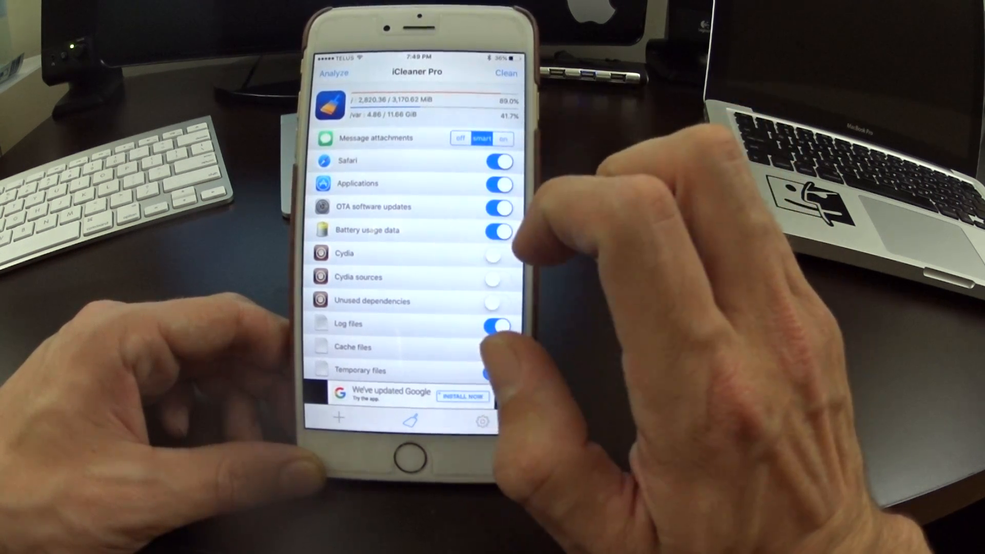
scroll(down, 3)
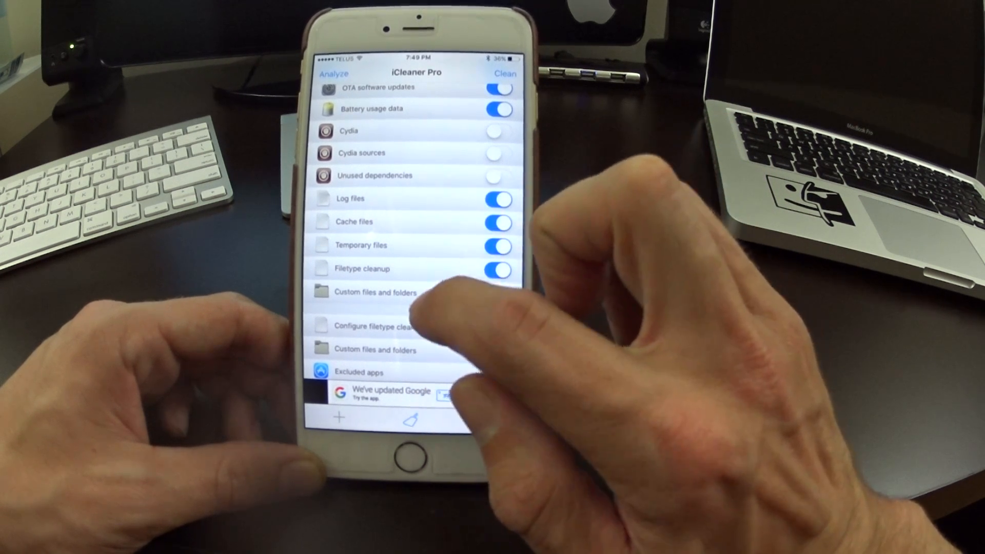
scroll(up, 3)
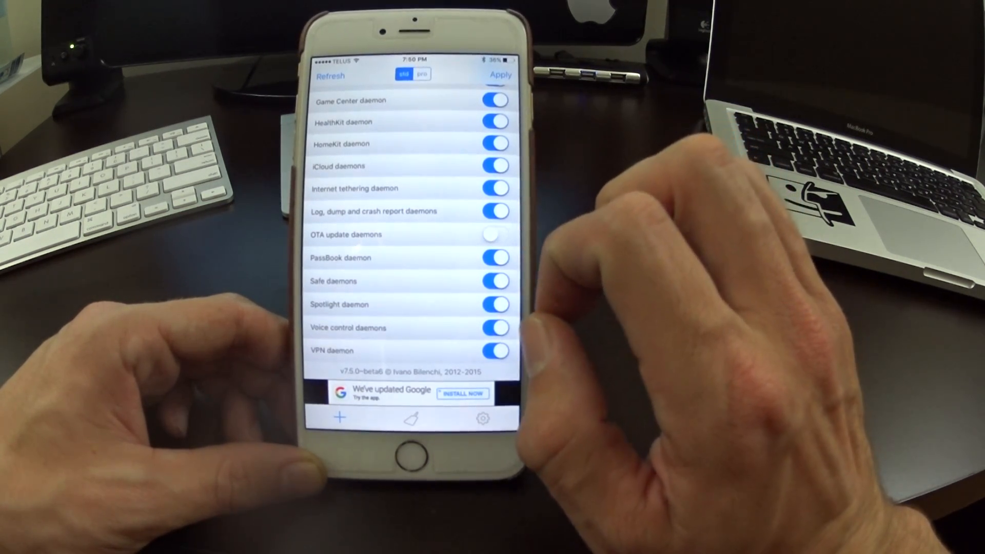
- Show the launch daemons list, with most daemons on and OTA update daemons off
click(496, 281)
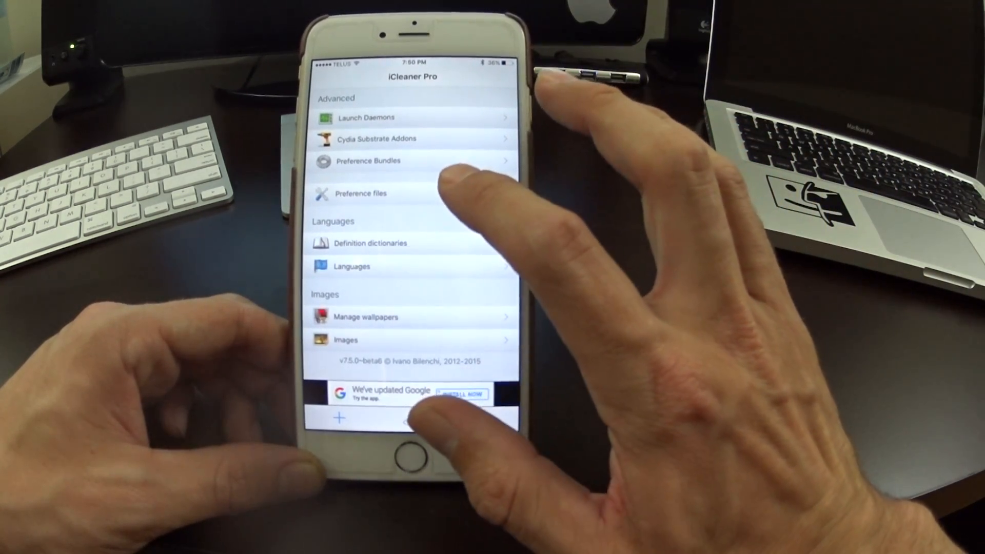
- Open Preference files under Advanced and scroll the leftover tweak preference list
click(368, 160)
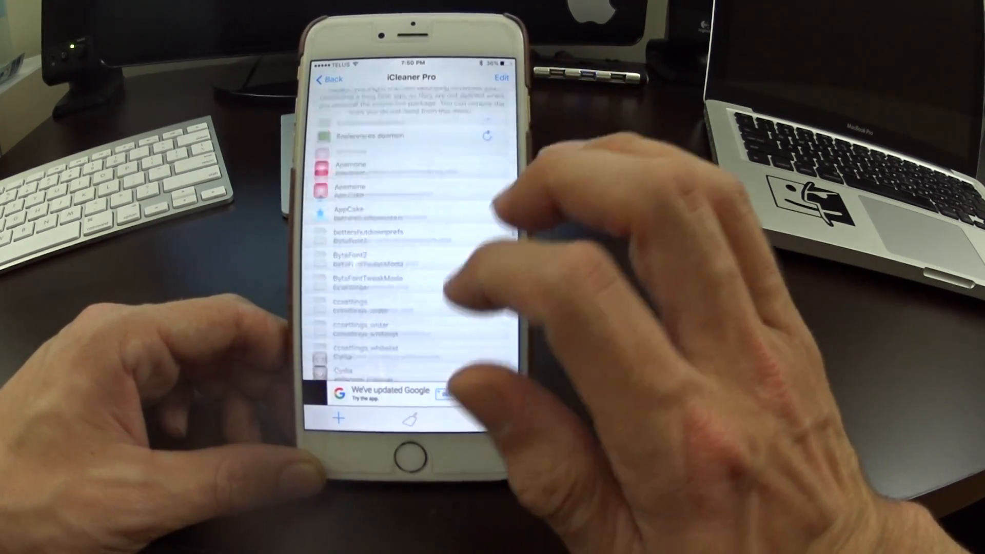
scroll(down, 3)
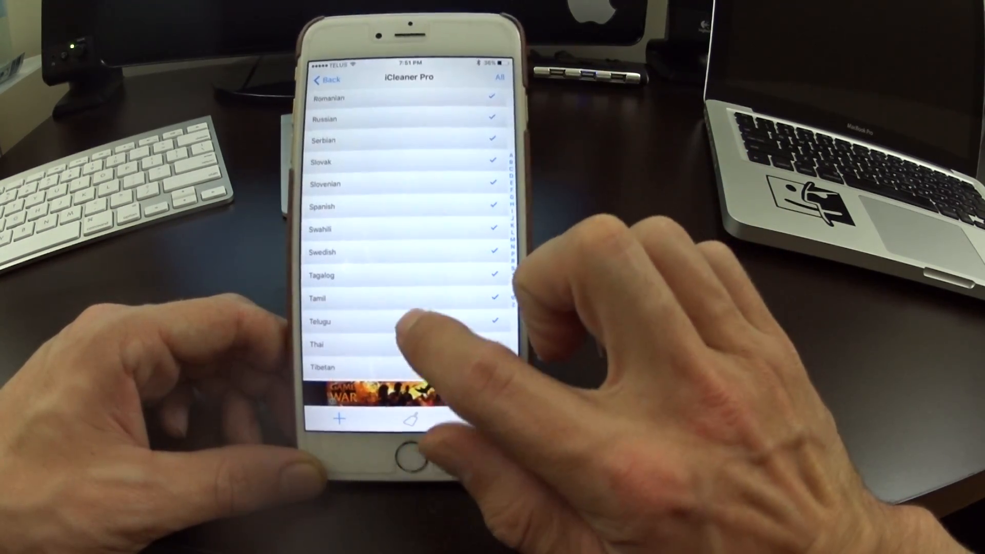
- Scroll the languages list, where Romanian through Telugu are checked and Thai and Tibetan unchecked
scroll(up, 3)
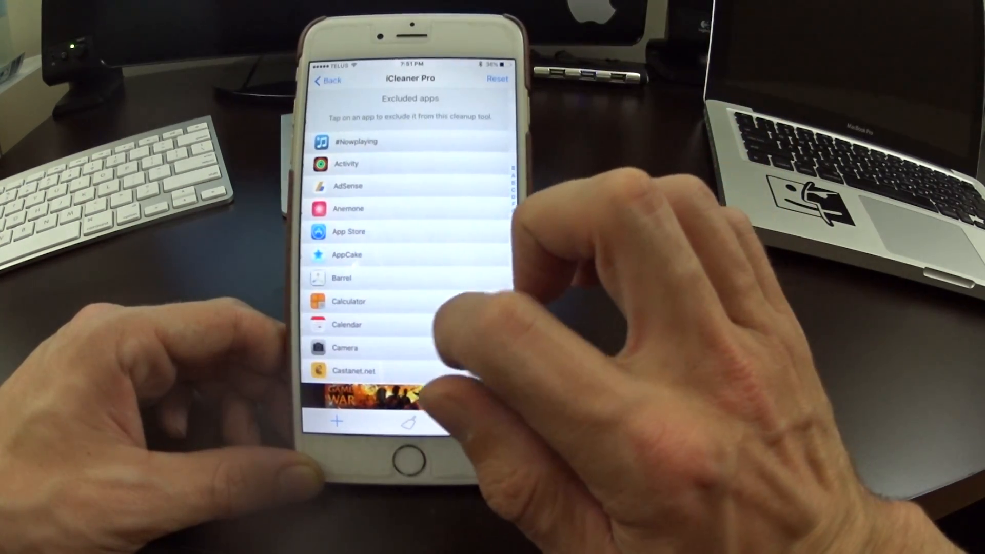
- Scroll the excluded apps list showing apps from #Nowplaying to Castanet.net
scroll(up, 3)
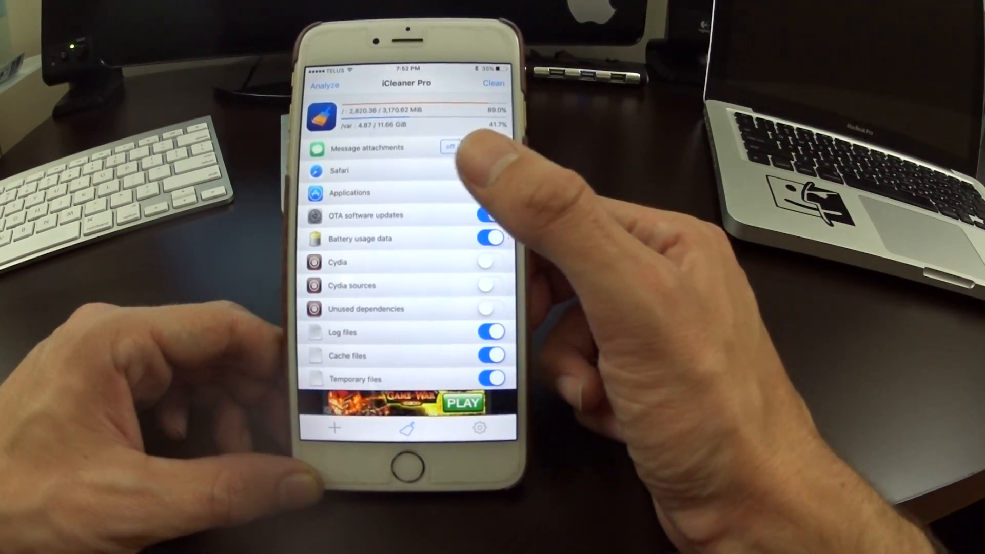
- Go back to the main cleaner screen with storage usage and the Analyze and Clean buttons
click(470, 147)
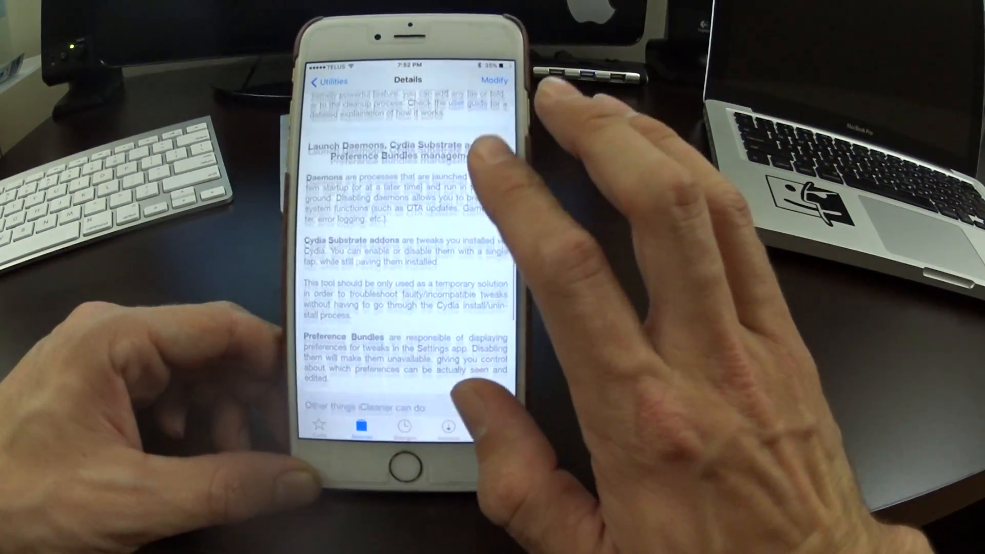
- Scroll up to the description covering message attachments, Safari data and applications cleanup
scroll(up, 3)
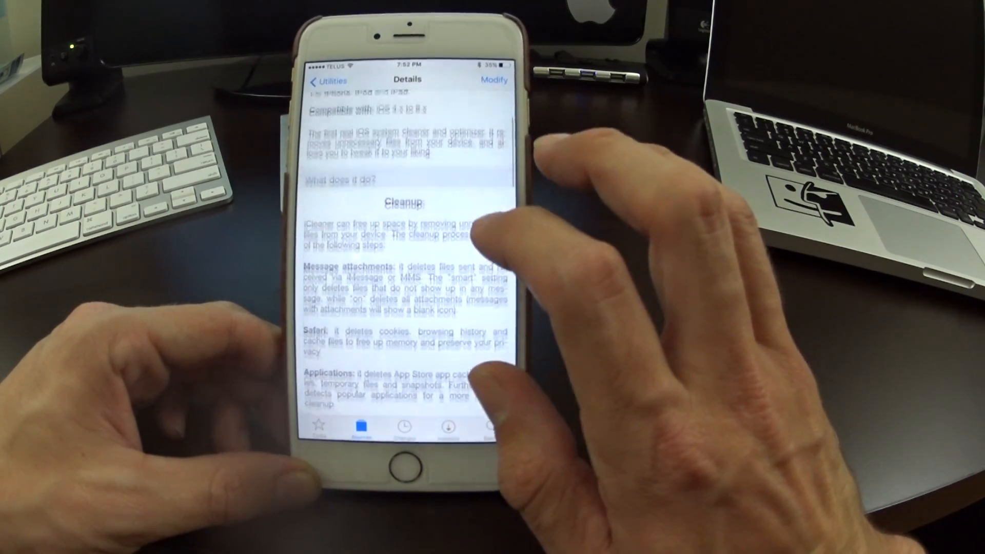